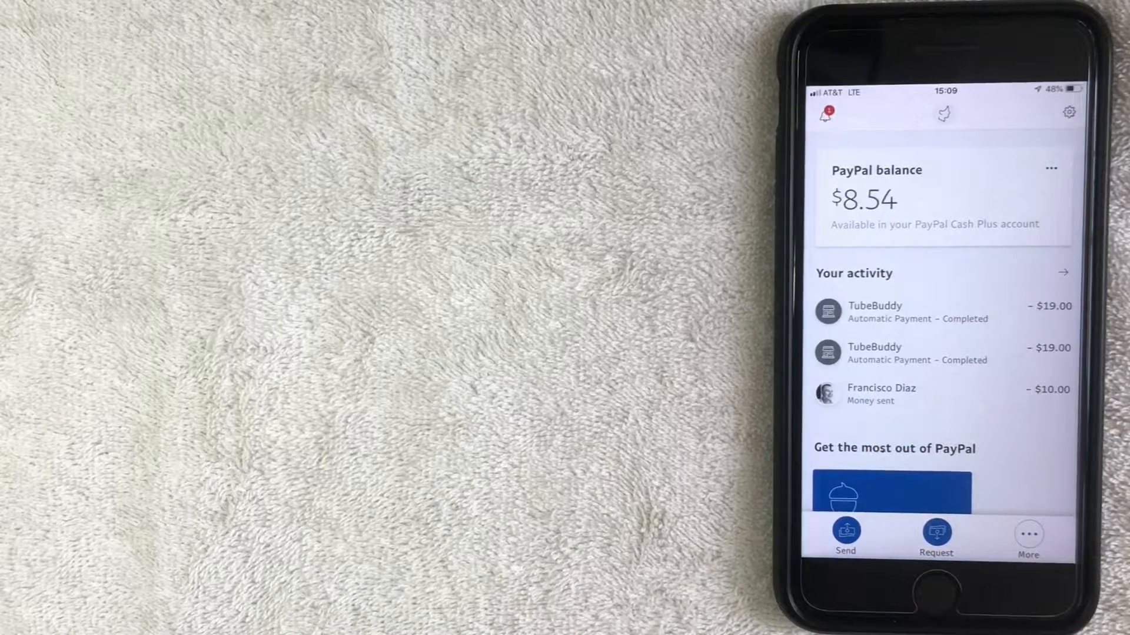
mouse_move(1069, 113)
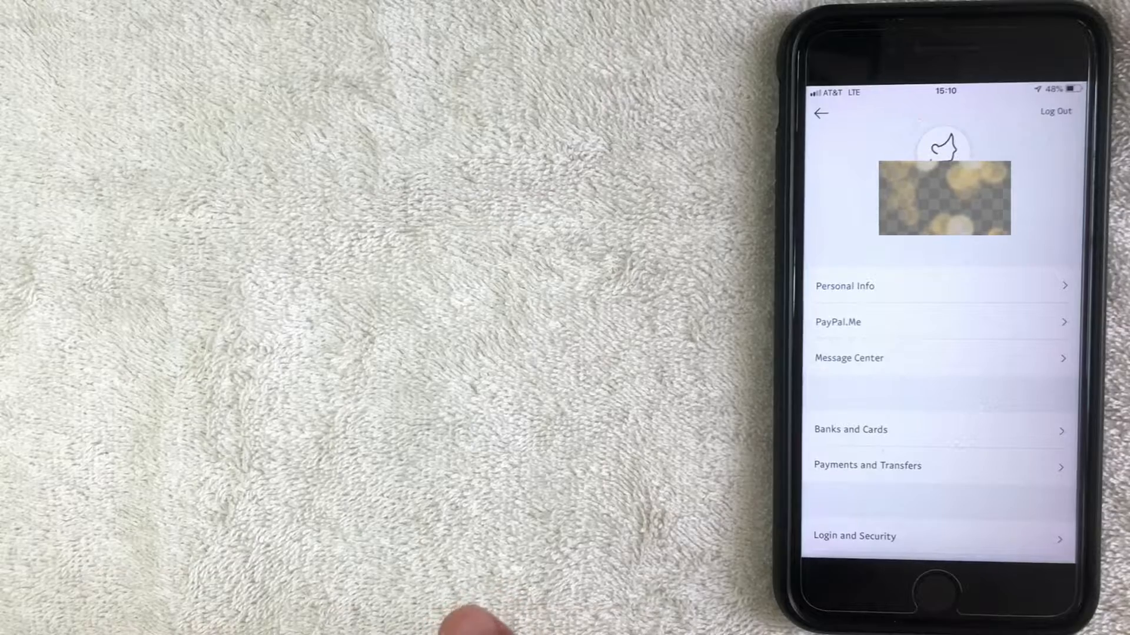
Go to the Personal Info page from the settings list
click(845, 286)
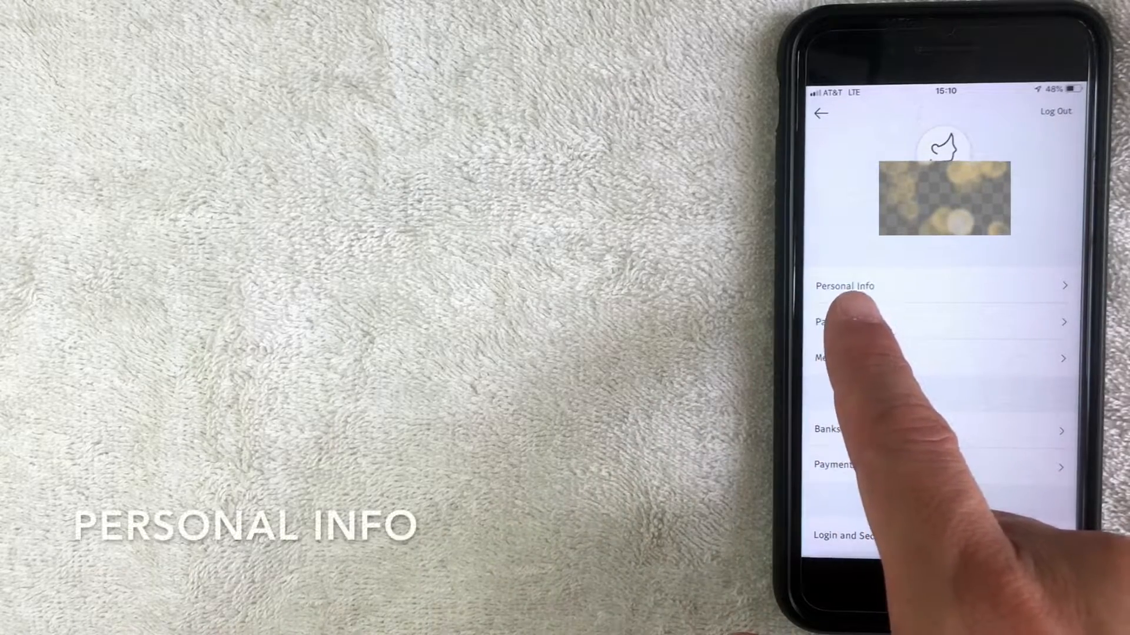
click(845, 284)
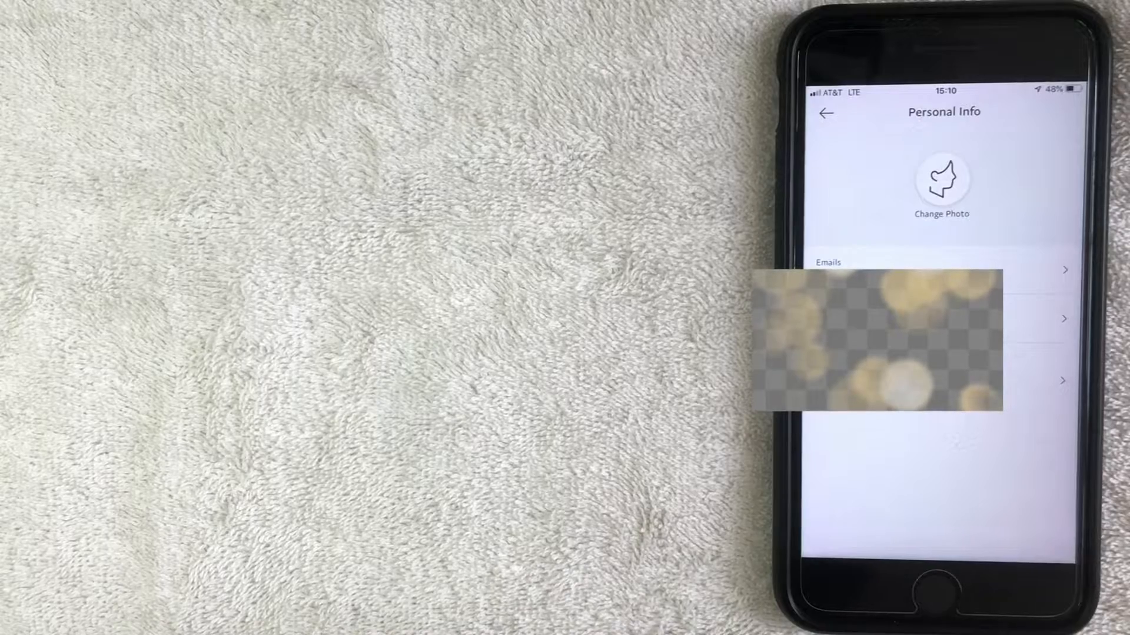
Go into the Emails list and the old email address's detail page
click(937, 270)
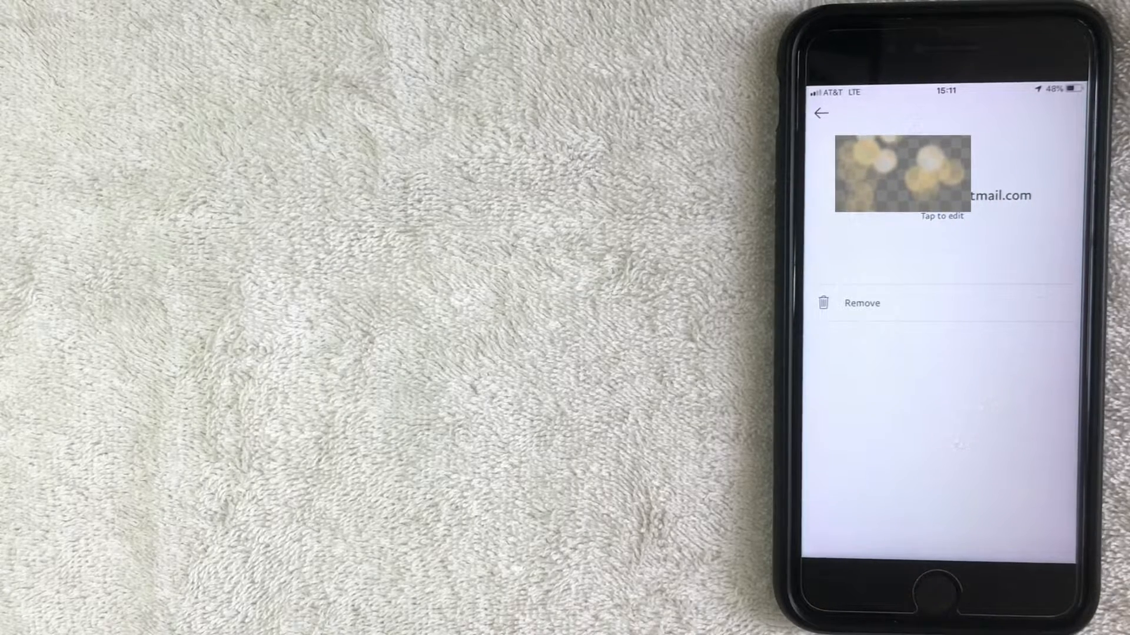
Remove the old email address and land back on the Emails list
click(860, 302)
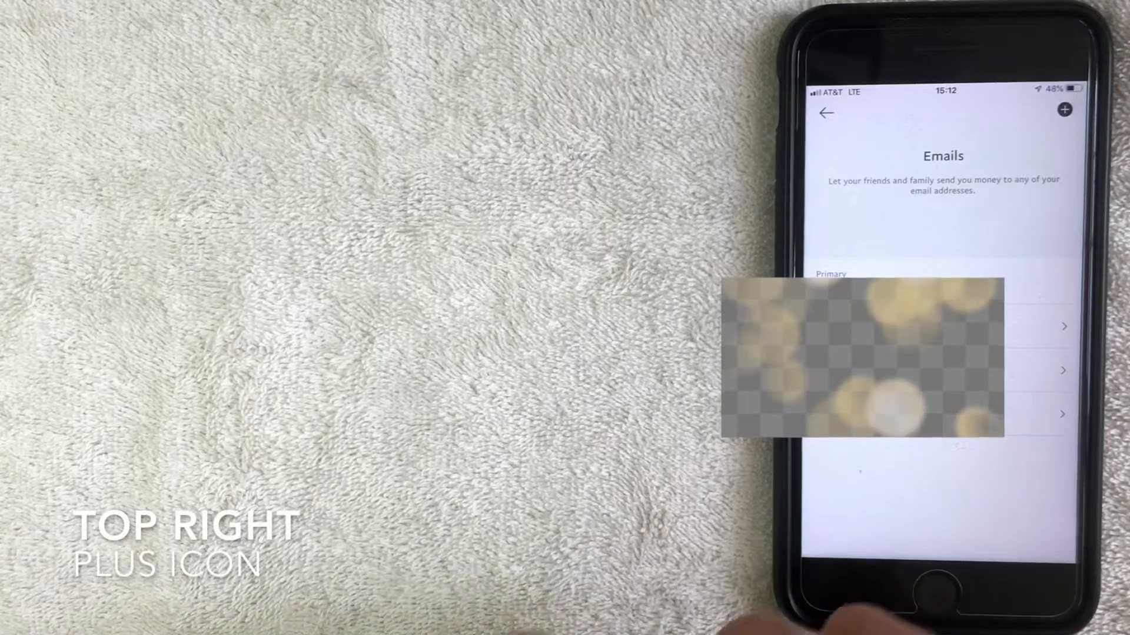
Add a new email address ending in 'mail.com' so a confirmation is sent to it
click(1064, 111)
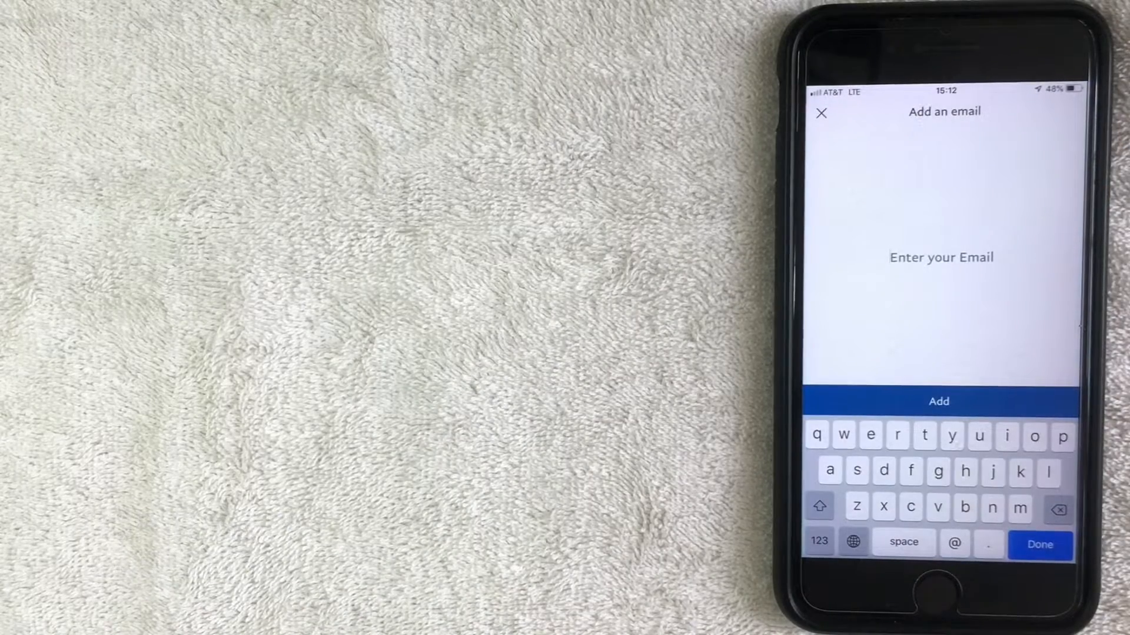
text(mail.com)
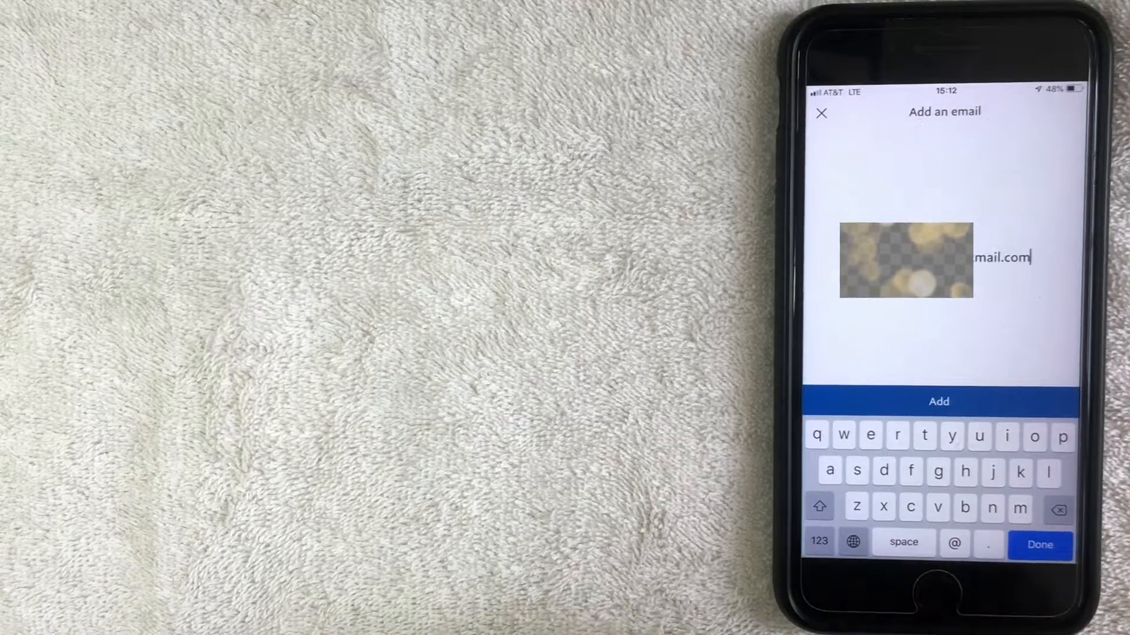
click(938, 401)
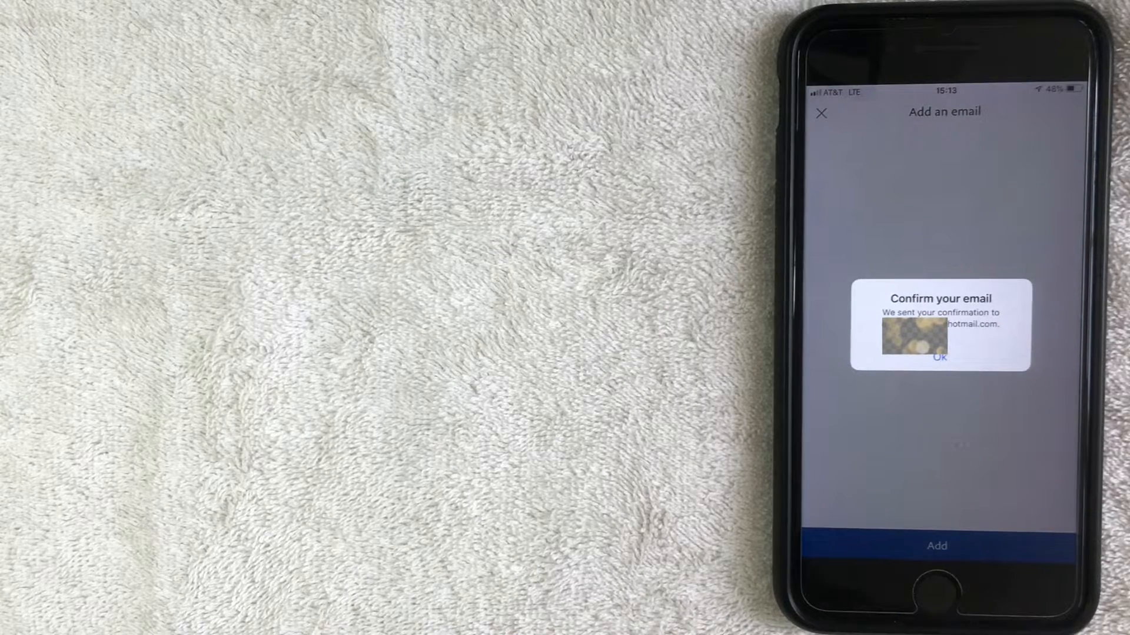
Dismiss the 'Confirm your email' notice and return to the PayPal home screen
click(938, 358)
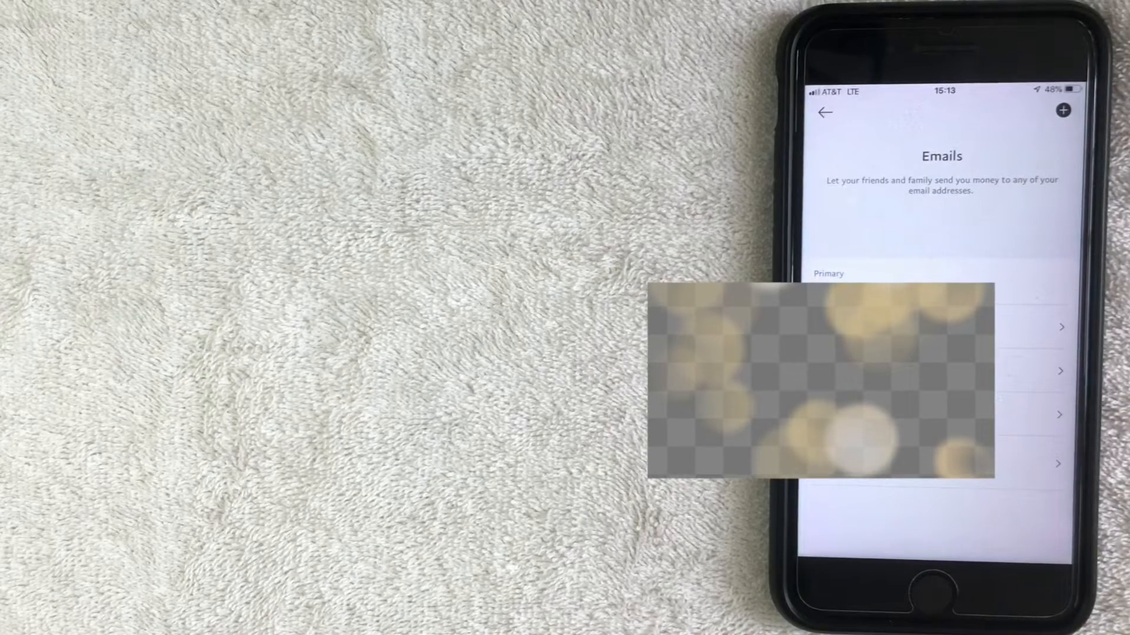
click(824, 113)
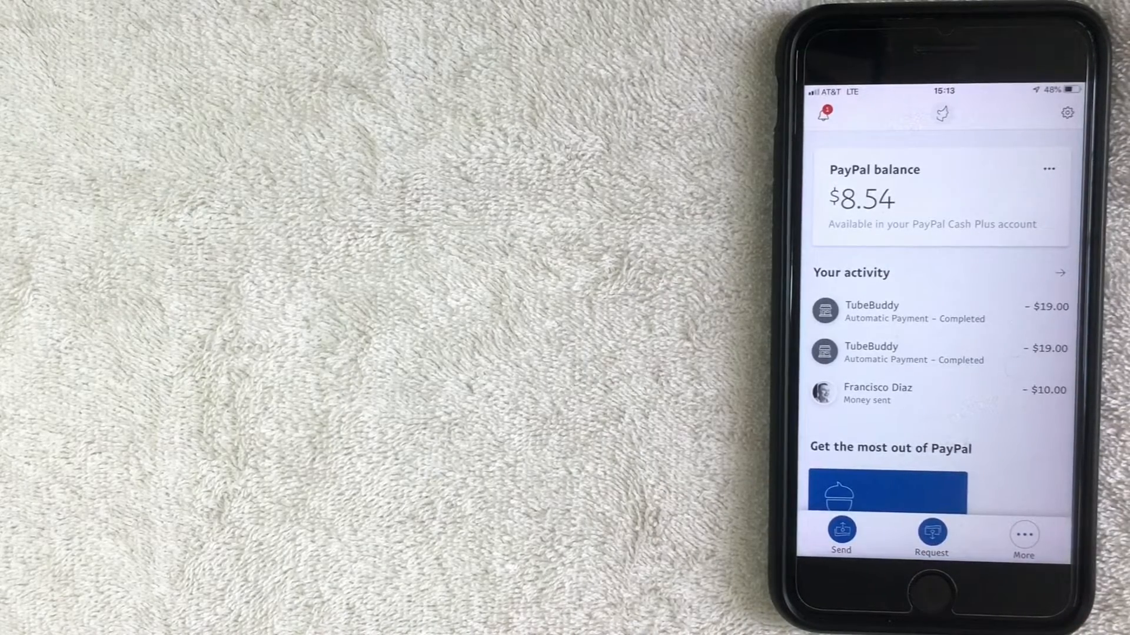